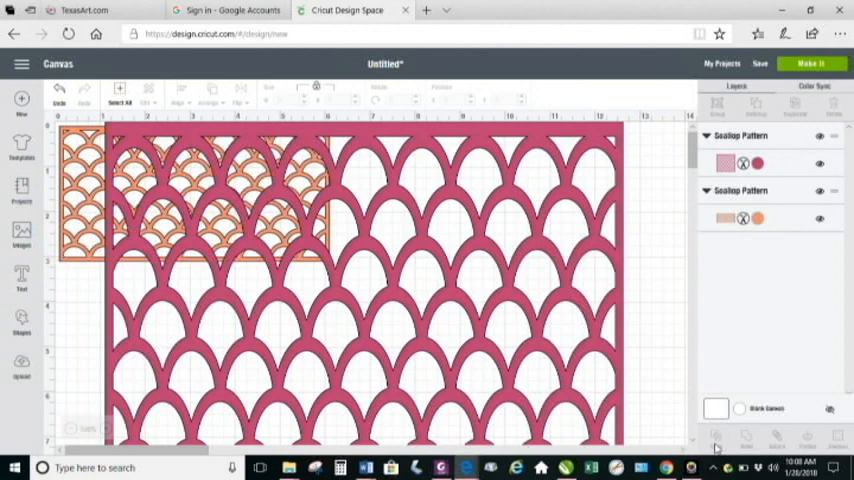
mouse_move(391, 198)
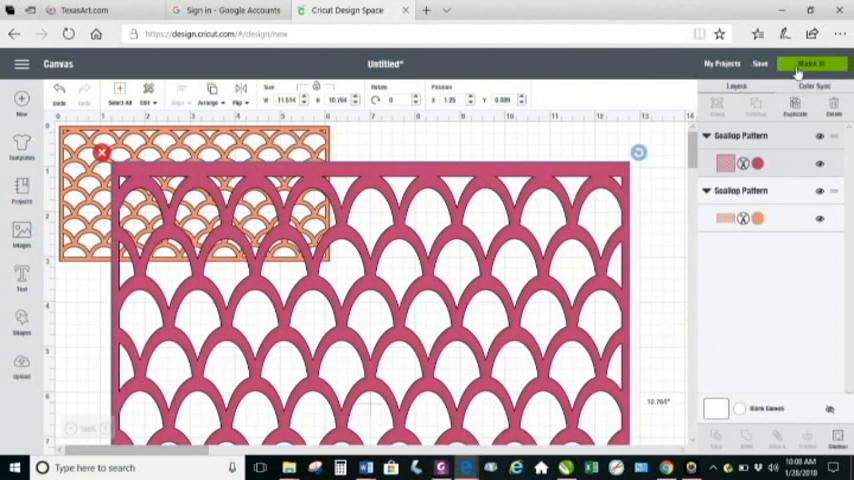
- Send the project to the Prepare screen with Make It, splitting it across mat 1 and mat 2
click(811, 64)
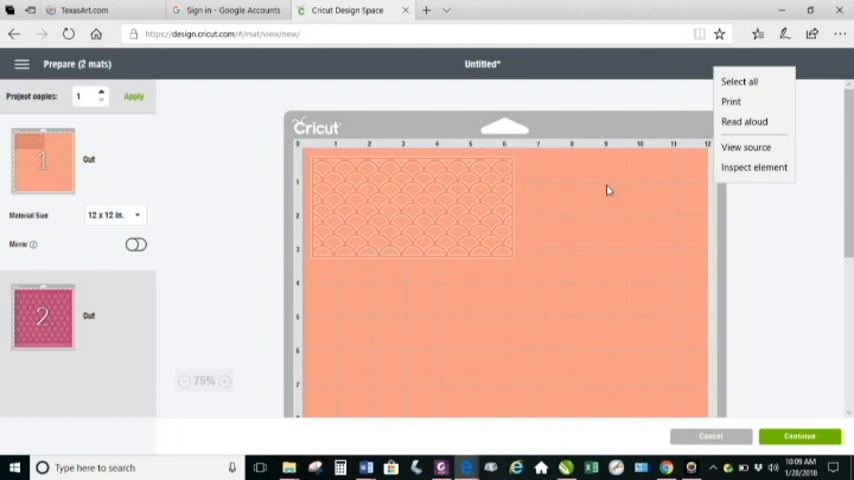
mouse_move(505, 221)
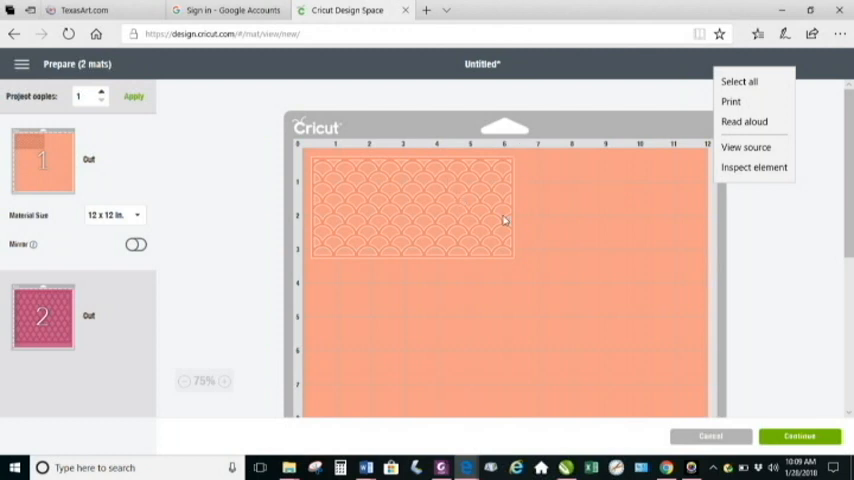
mouse_move(370, 202)
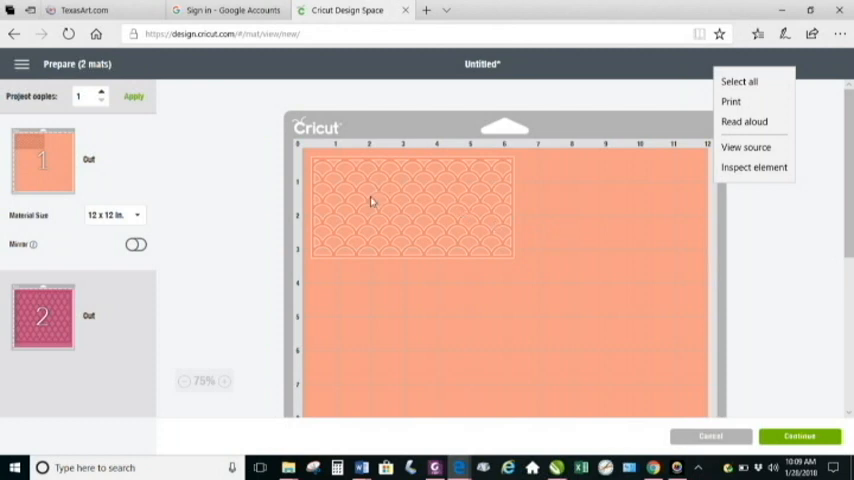
mouse_move(595, 220)
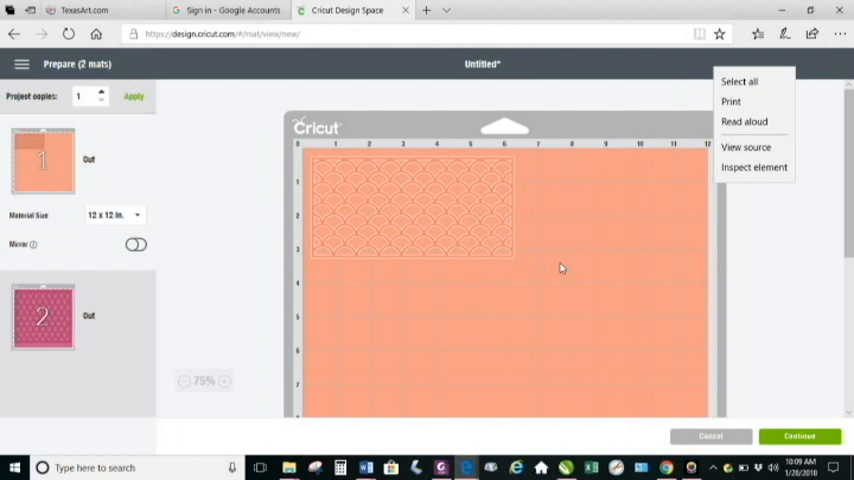
mouse_move(460, 141)
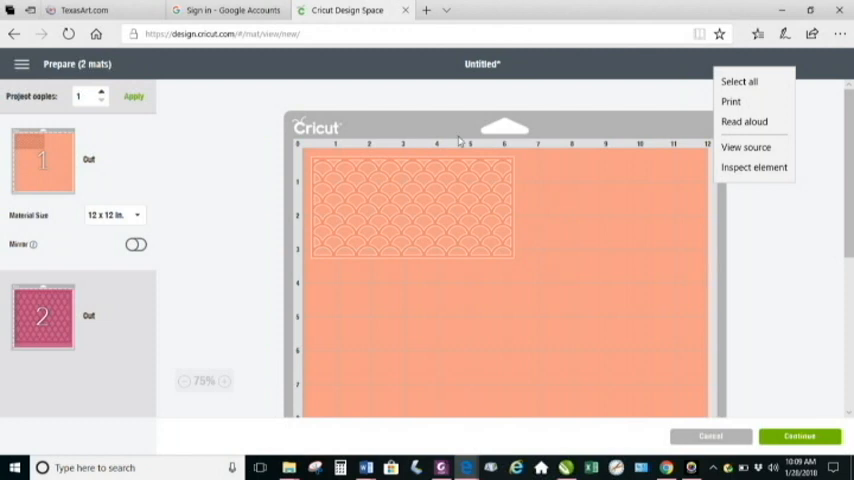
- Dismiss the stray browser menu and drag the scallop pattern down-right on mat 1
click(413, 175)
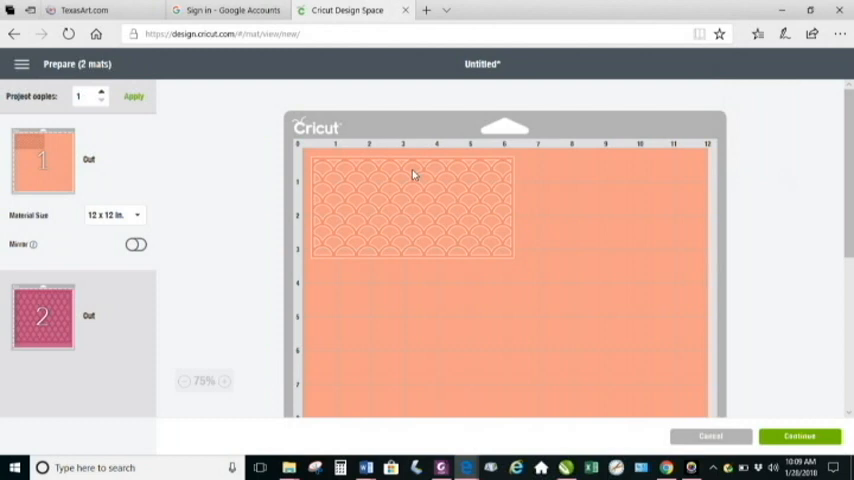
mouse_move(409, 199)
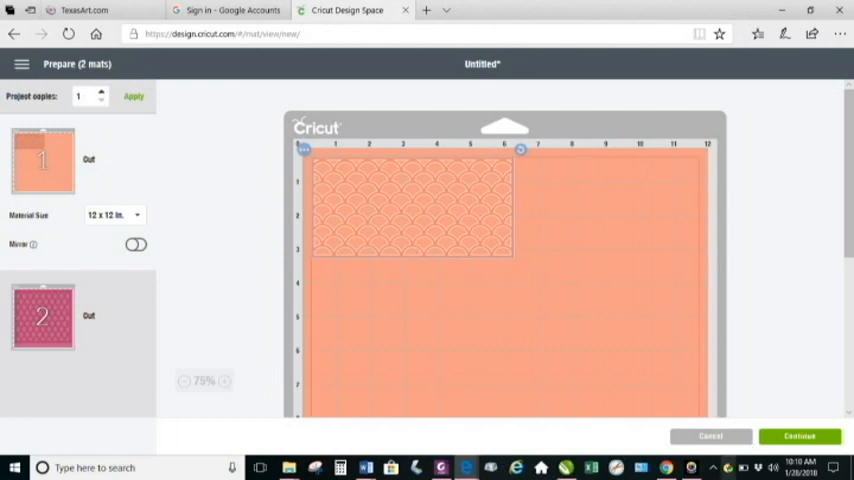
mouse_move(473, 168)
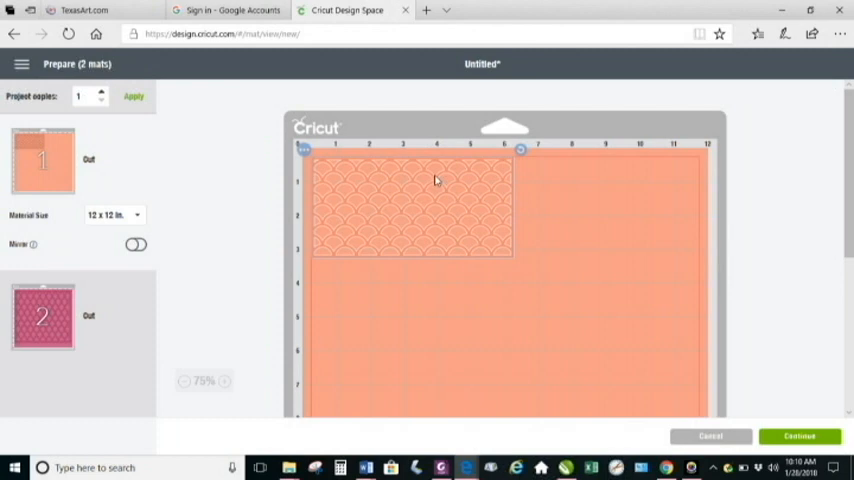
drag(412, 207, 463, 267)
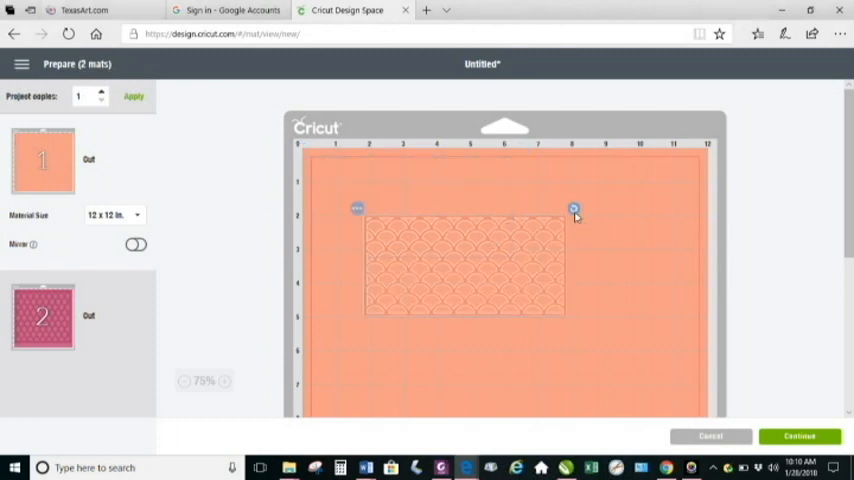
mouse_move(615, 203)
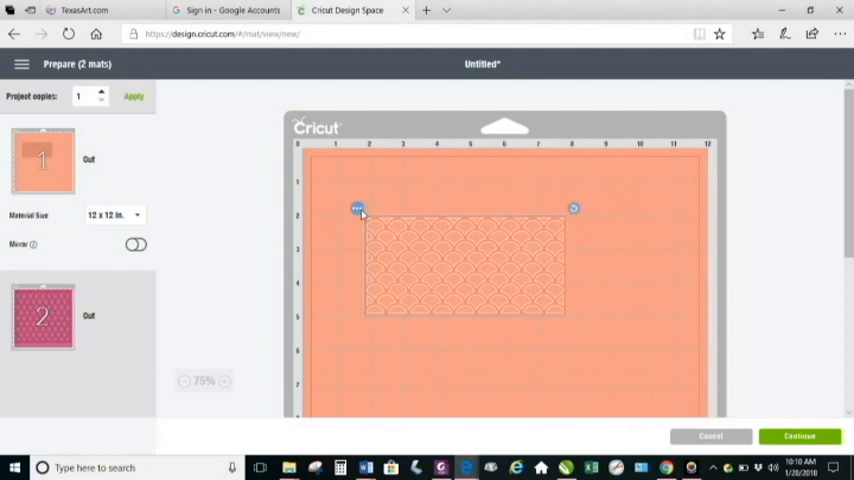
- Open the three-dot options menu on the selected scallop pattern
click(358, 208)
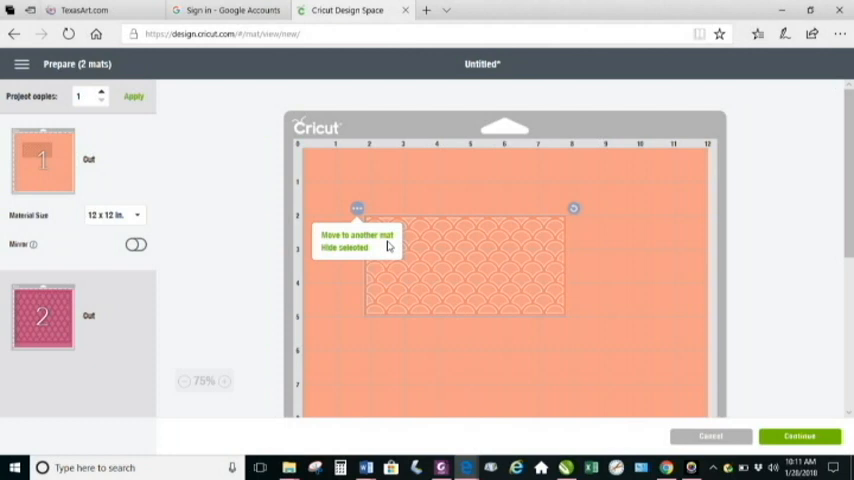
mouse_move(169, 203)
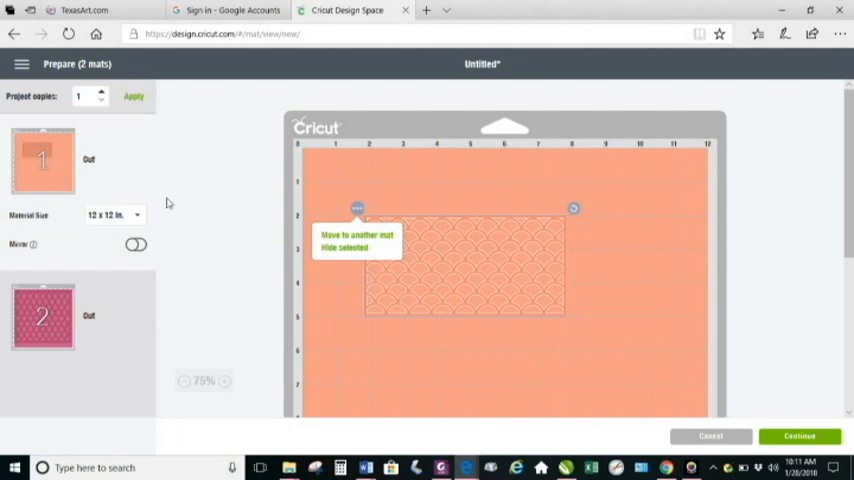
mouse_move(351, 340)
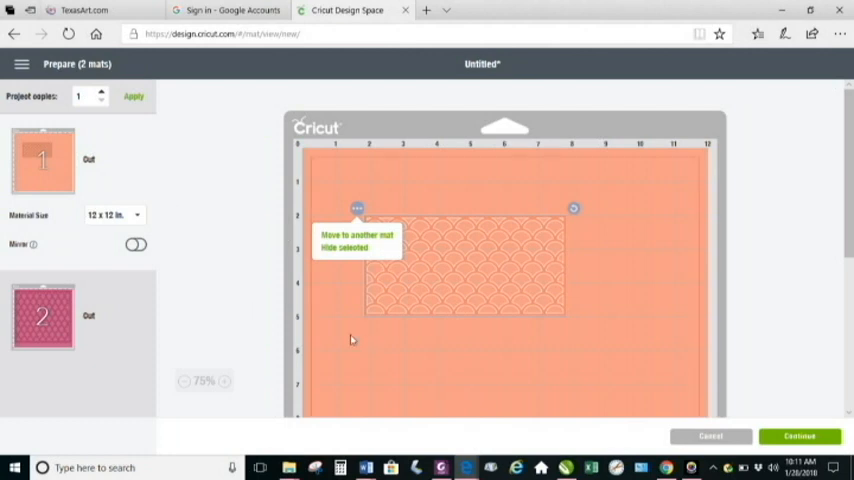
mouse_move(338, 253)
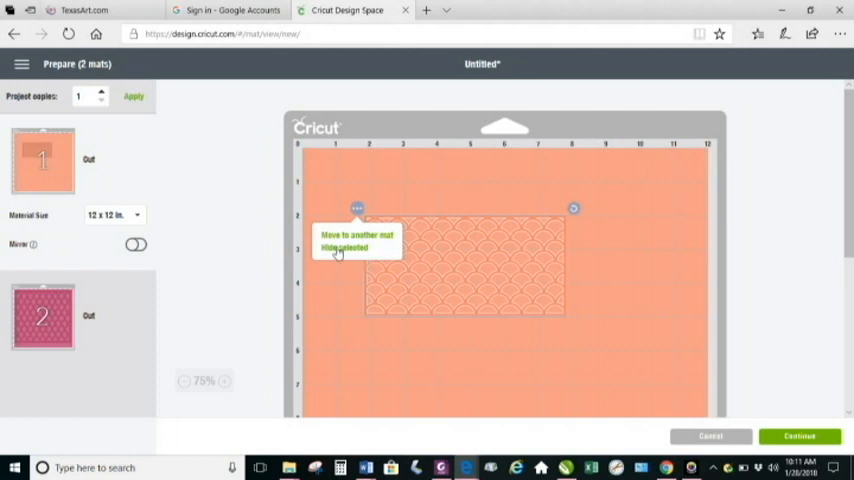
- Hide the scallop pattern, leaving mat 1 empty with one hidden item
click(336, 248)
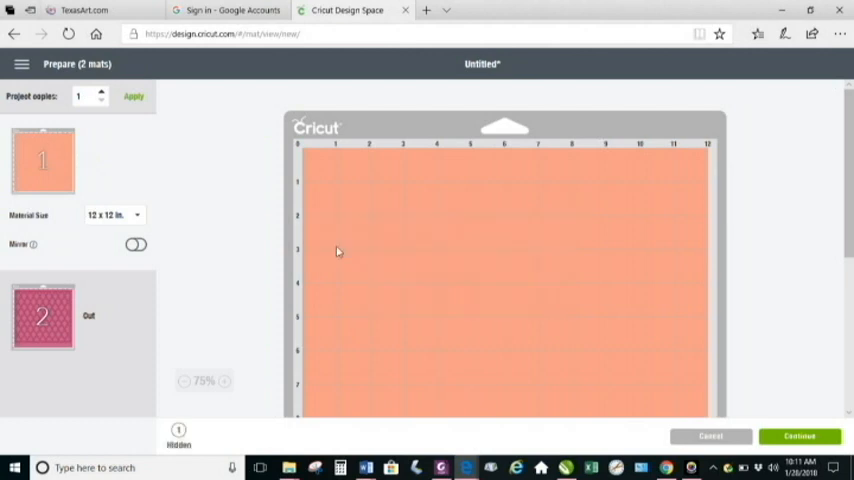
mouse_move(305, 149)
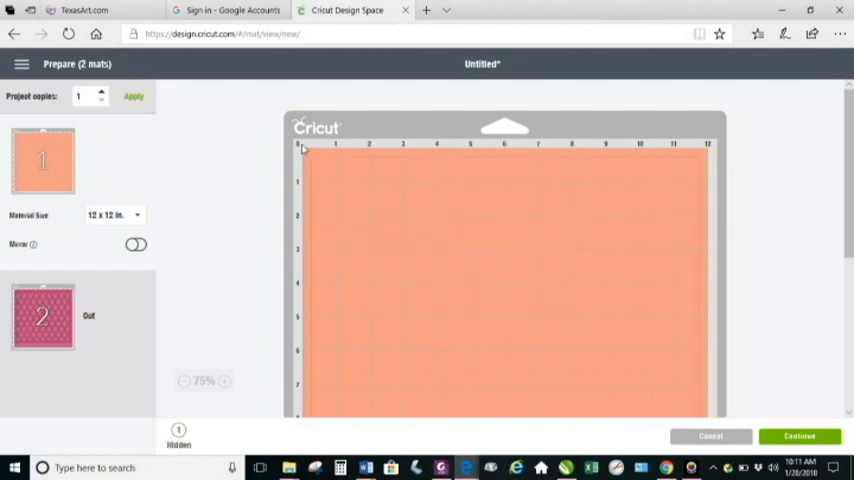
mouse_move(335, 218)
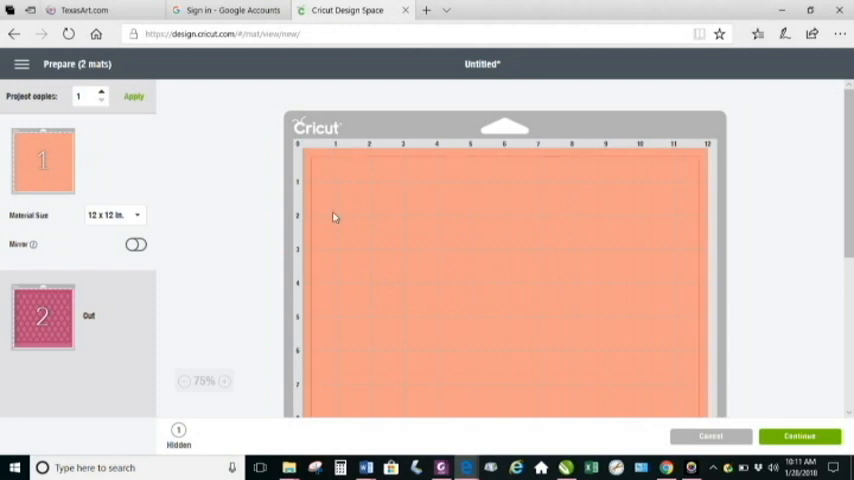
mouse_move(391, 219)
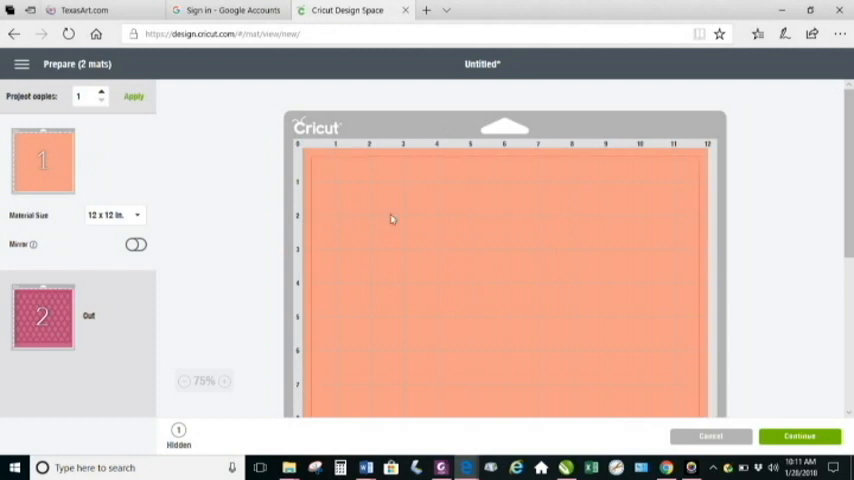
mouse_move(611, 245)
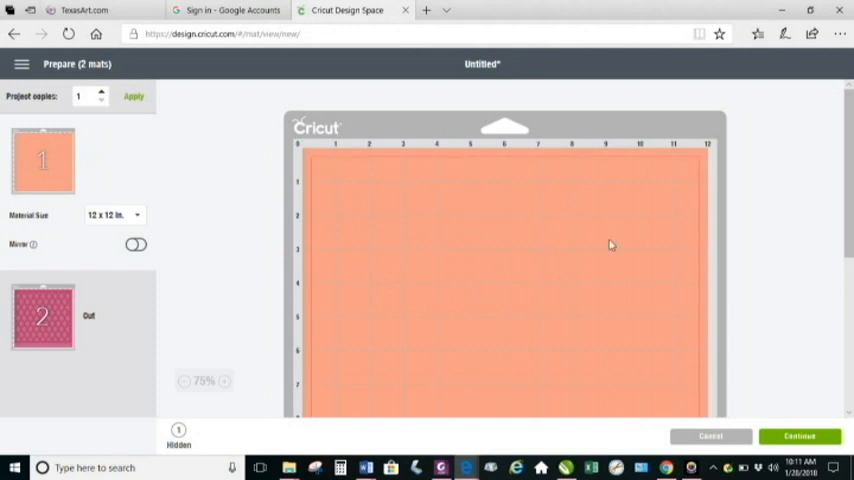
mouse_move(497, 161)
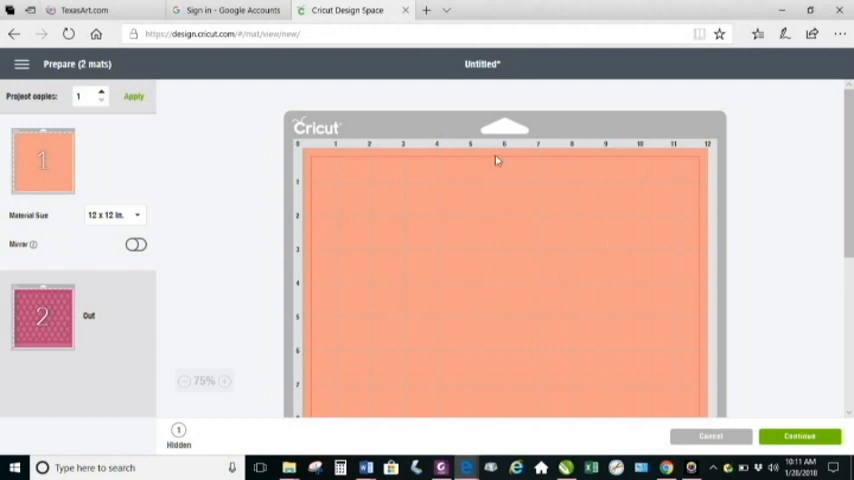
mouse_move(185, 440)
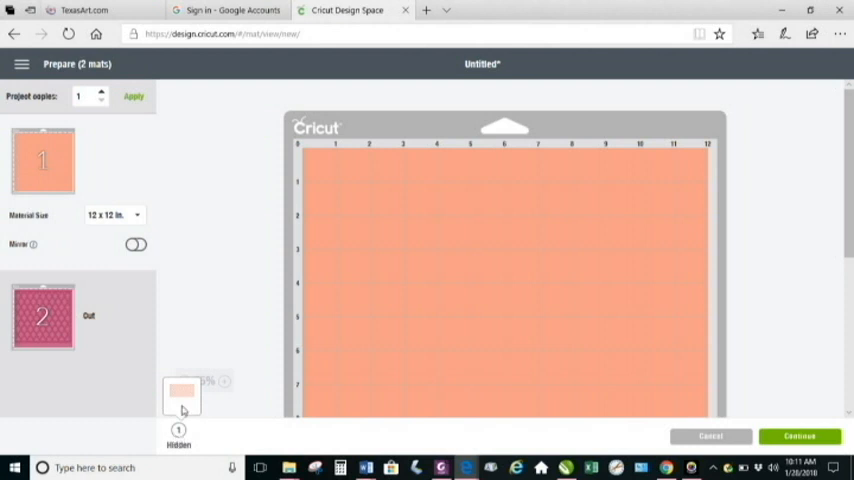
- Restore the hidden scallop pattern to mat 1, select it, and open its options menu
click(182, 395)
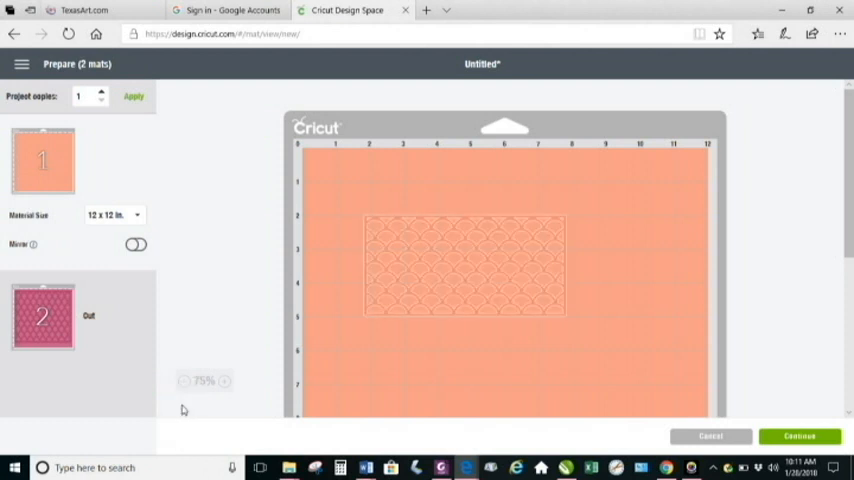
mouse_move(437, 298)
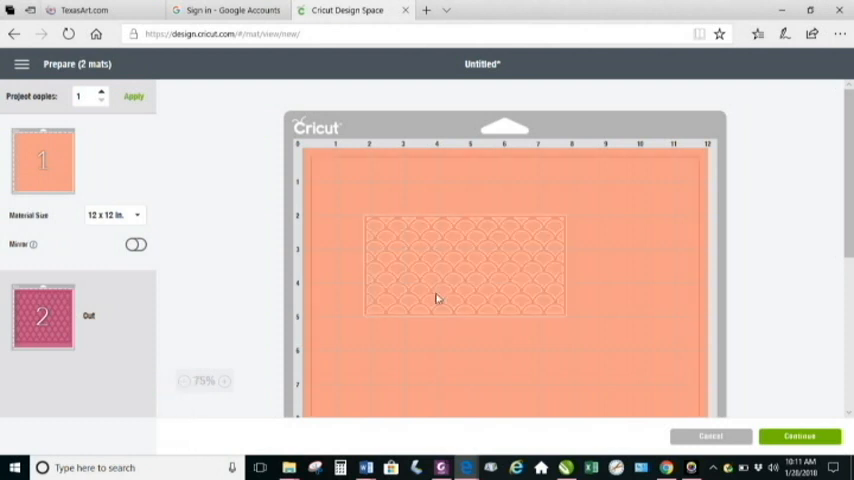
click(437, 297)
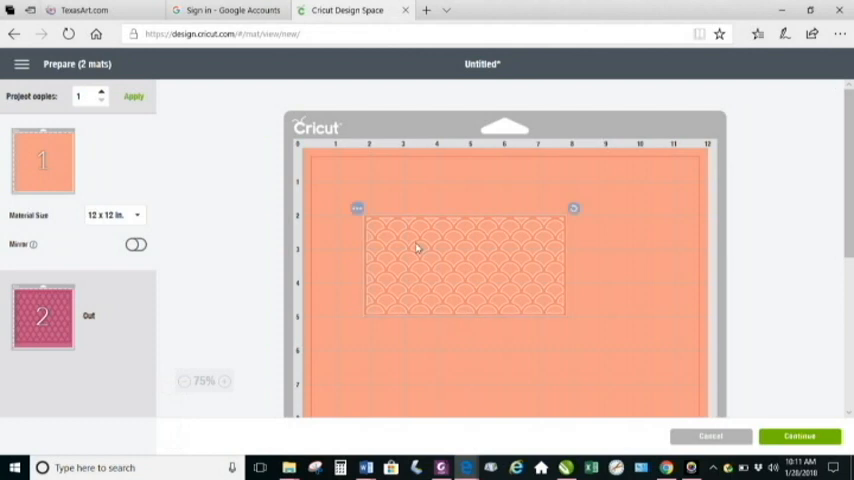
mouse_move(358, 208)
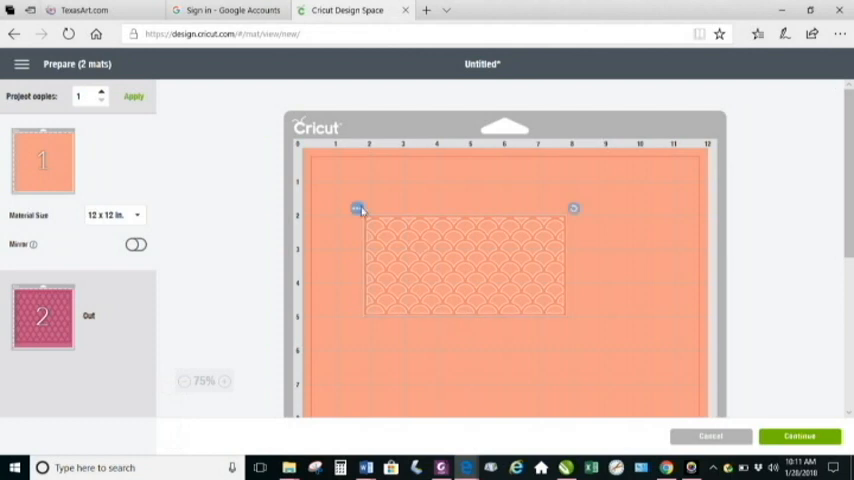
click(358, 208)
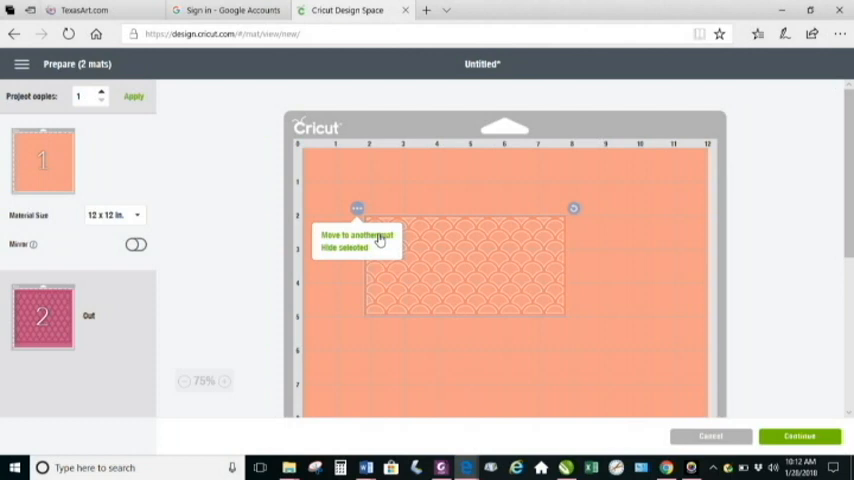
- Move the scallop design to Mat 2 via Move to another mat
click(352, 236)
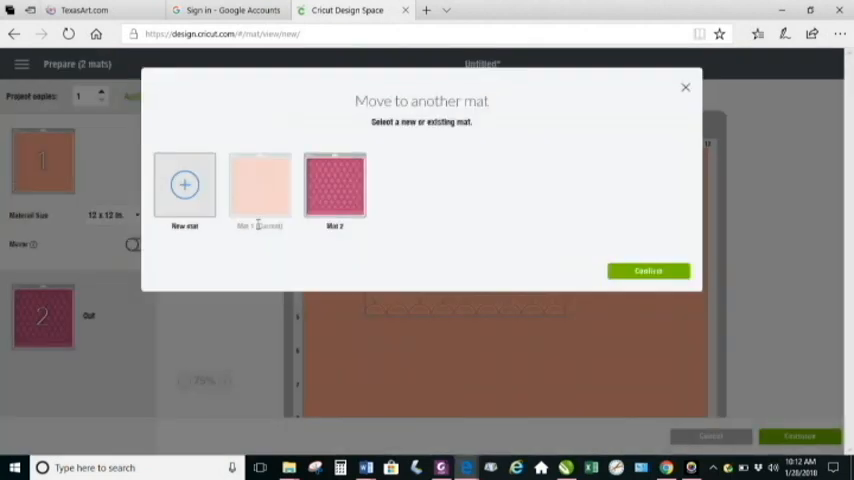
mouse_move(210, 207)
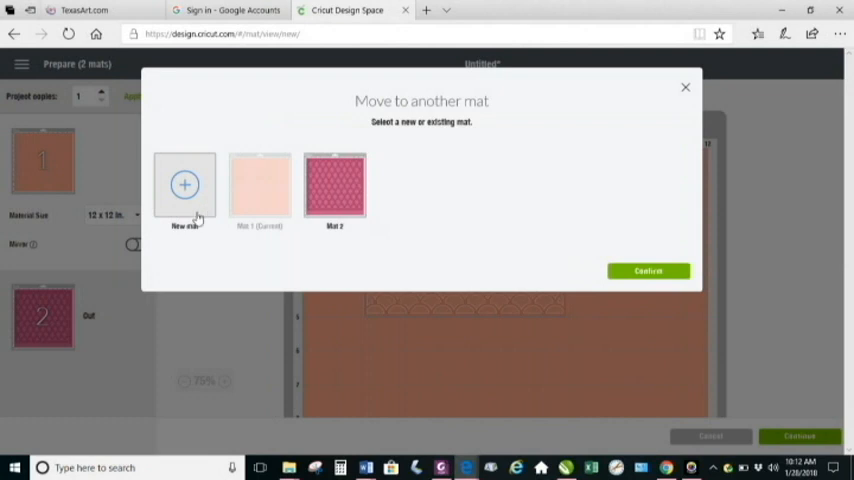
mouse_move(328, 205)
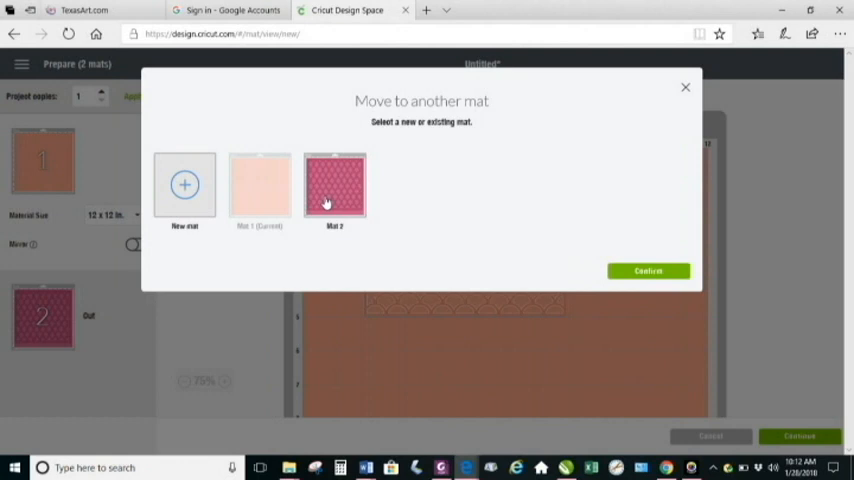
click(334, 185)
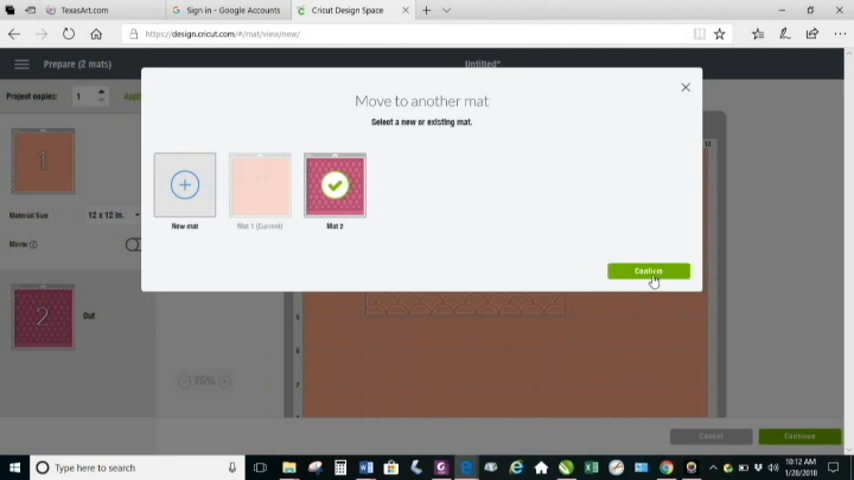
click(648, 271)
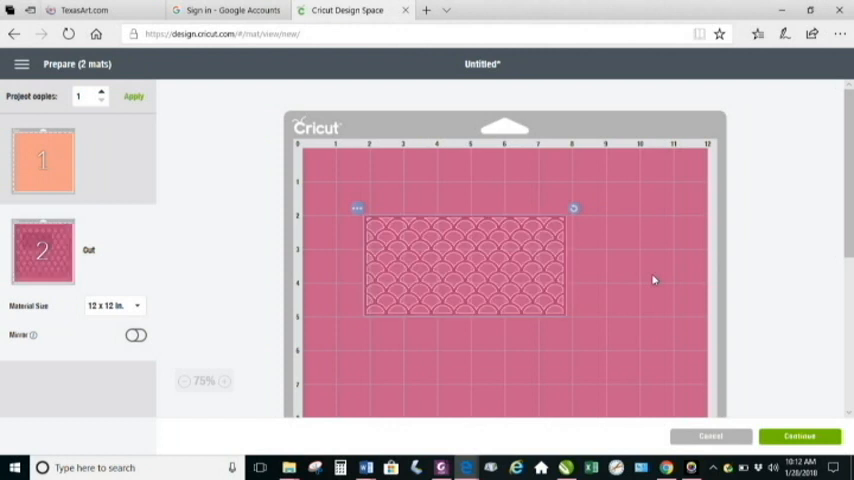
mouse_move(639, 238)
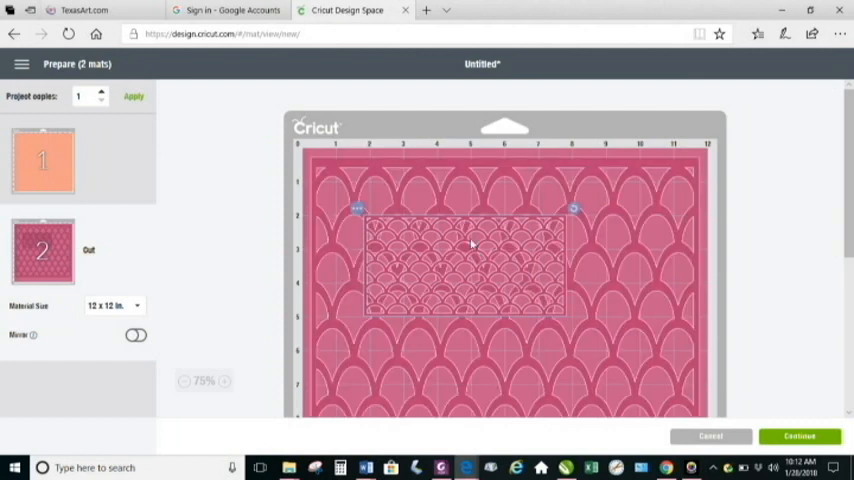
- Drag the scallop design up and left on mat 2 and reopen its options
drag(472, 245, 440, 208)
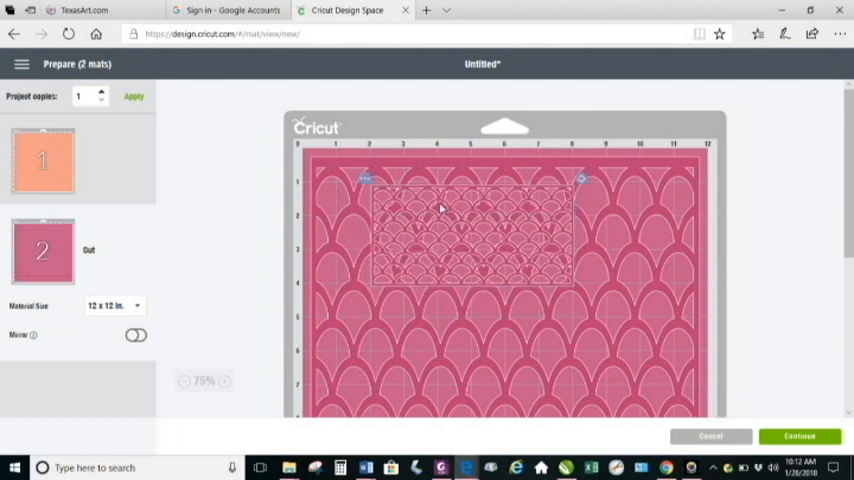
mouse_move(505, 215)
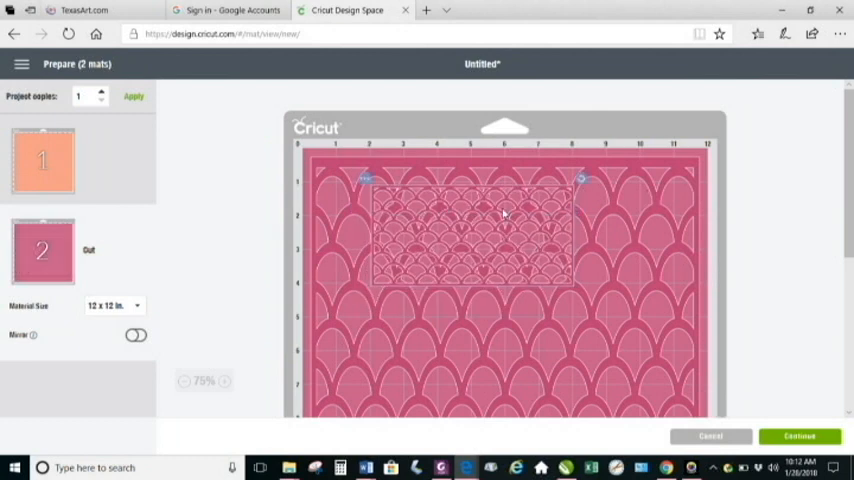
mouse_move(619, 152)
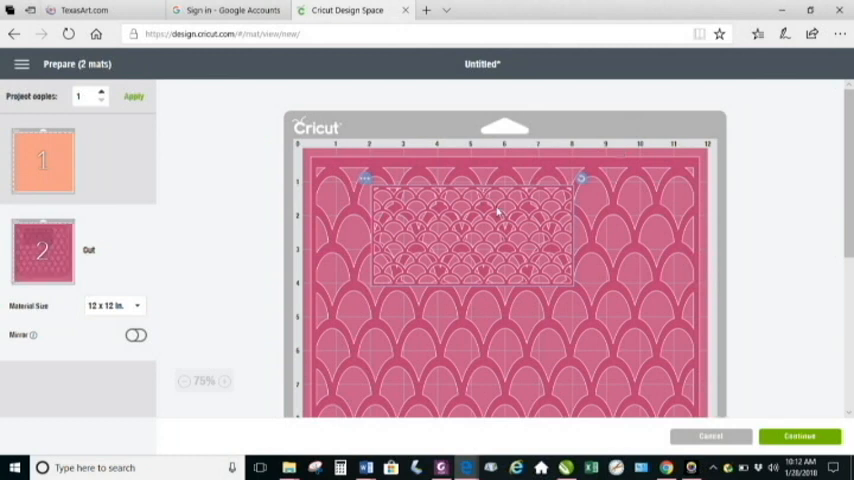
mouse_move(540, 211)
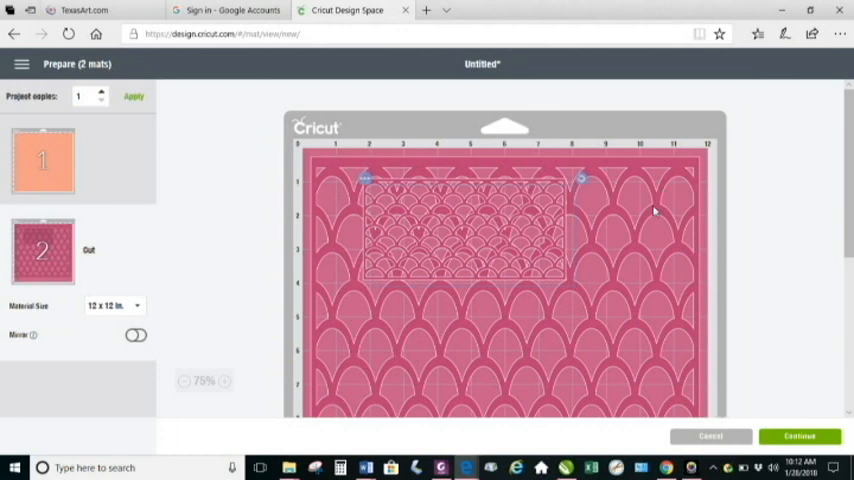
mouse_move(443, 222)
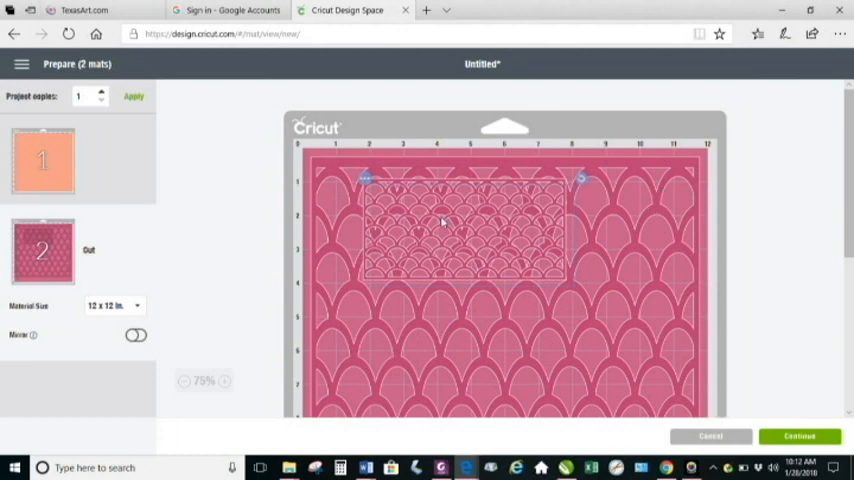
mouse_move(368, 199)
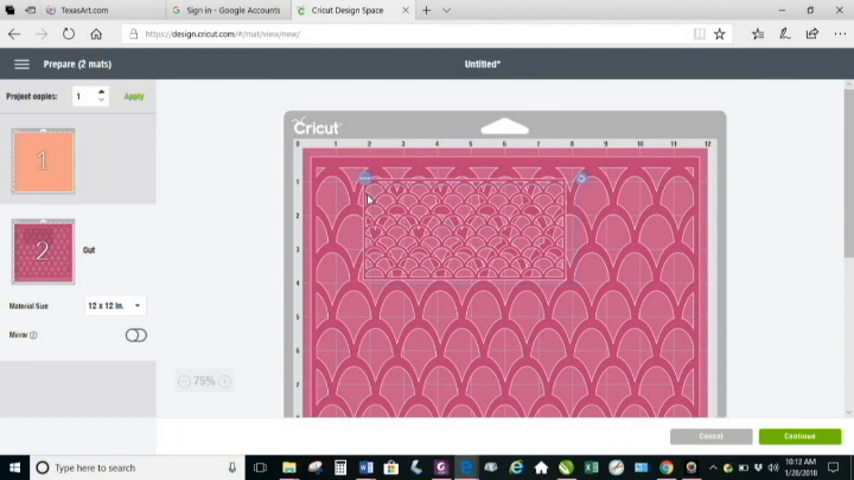
mouse_move(445, 232)
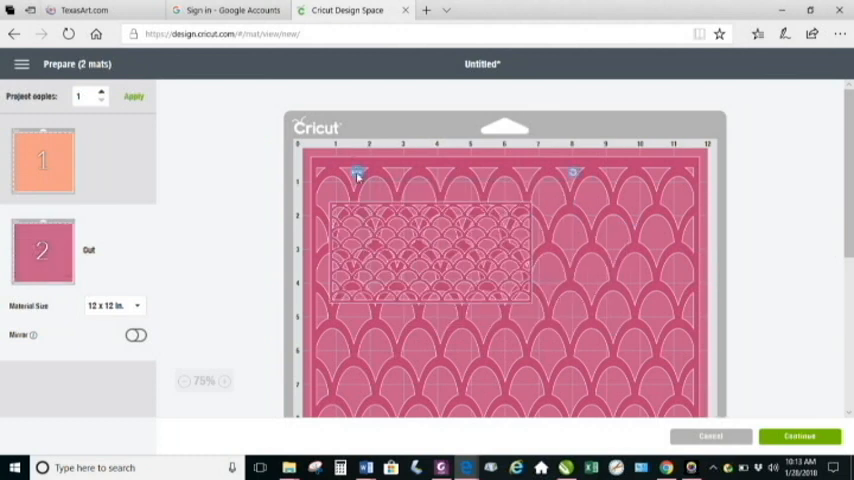
click(358, 173)
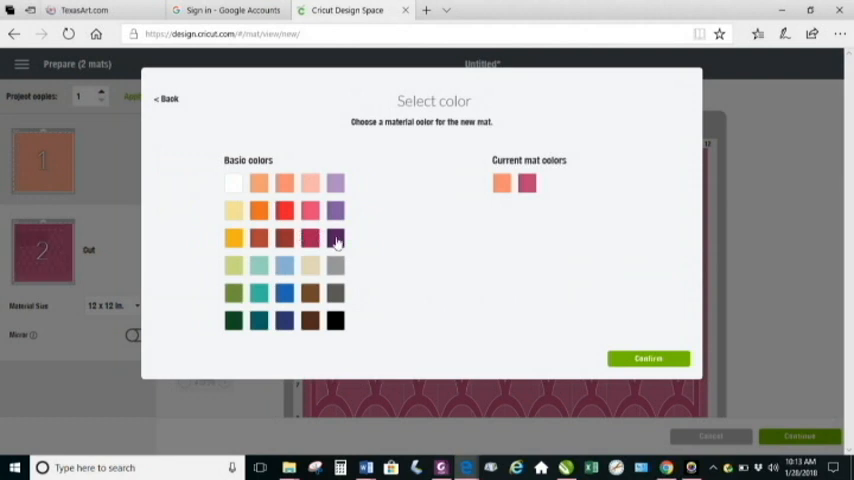
mouse_move(335, 238)
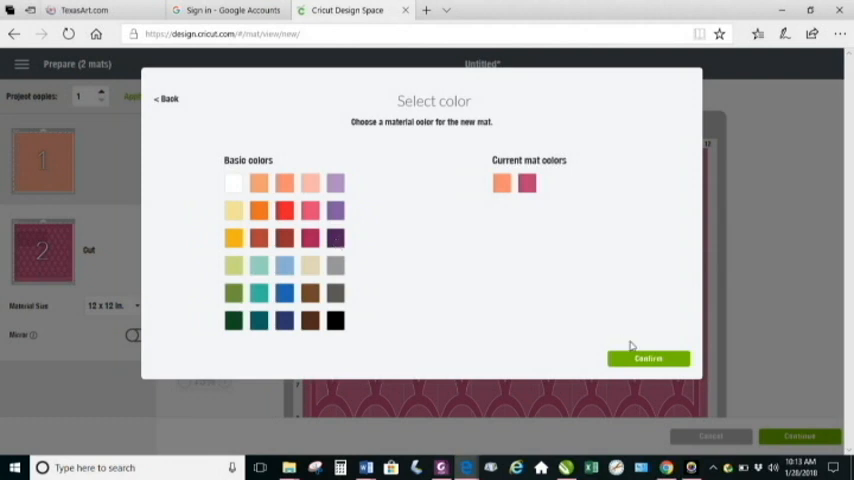
mouse_move(465, 264)
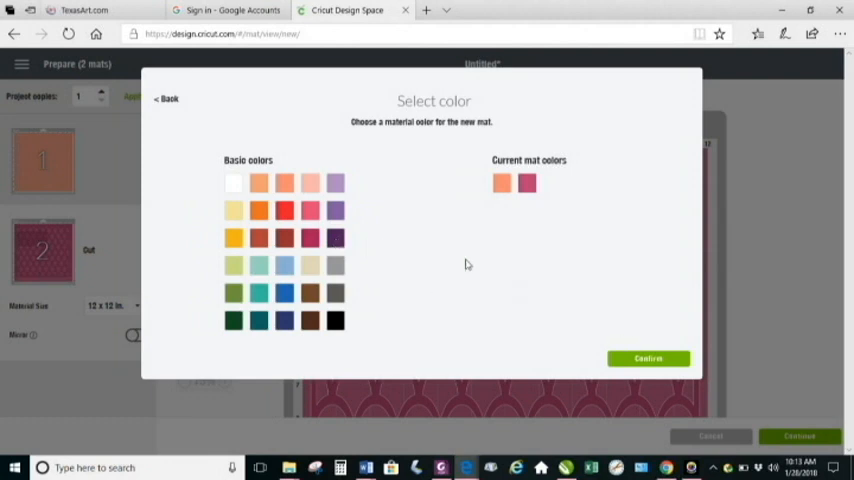
mouse_move(335, 238)
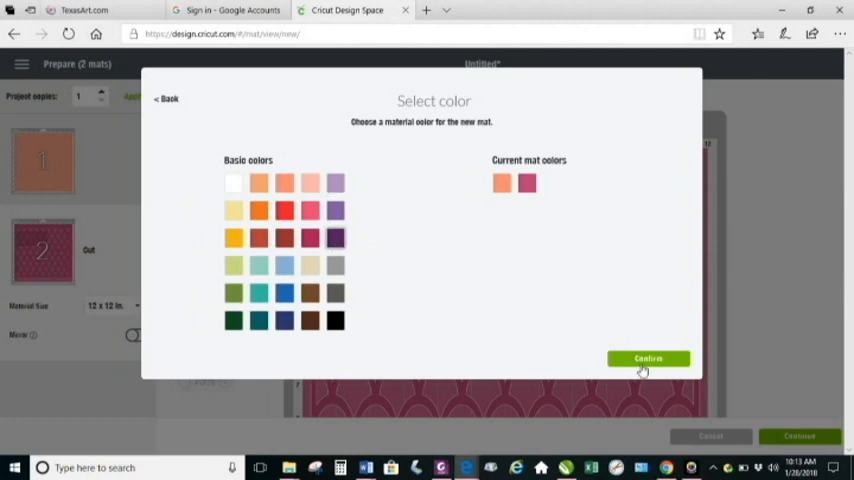
- Confirm dark purple as the colour of the new mat 3
click(648, 358)
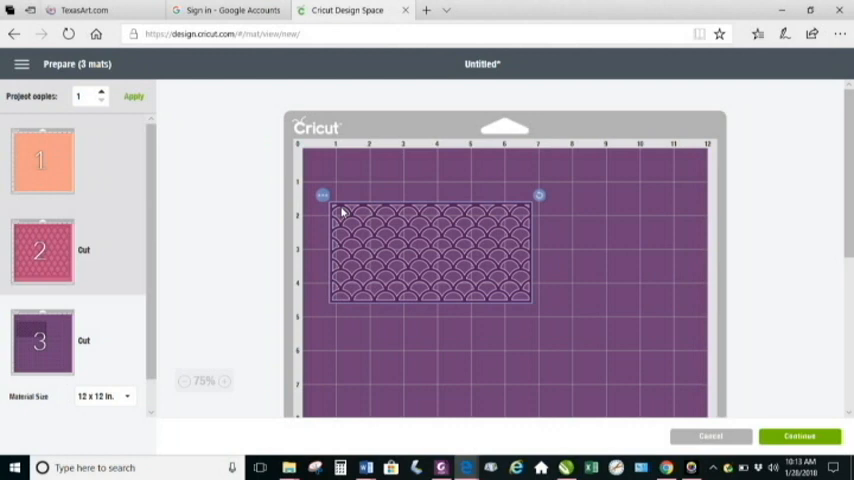
- Deselect the design, then right-click the scallop pattern on mat 3 for the browser menu
click(42, 160)
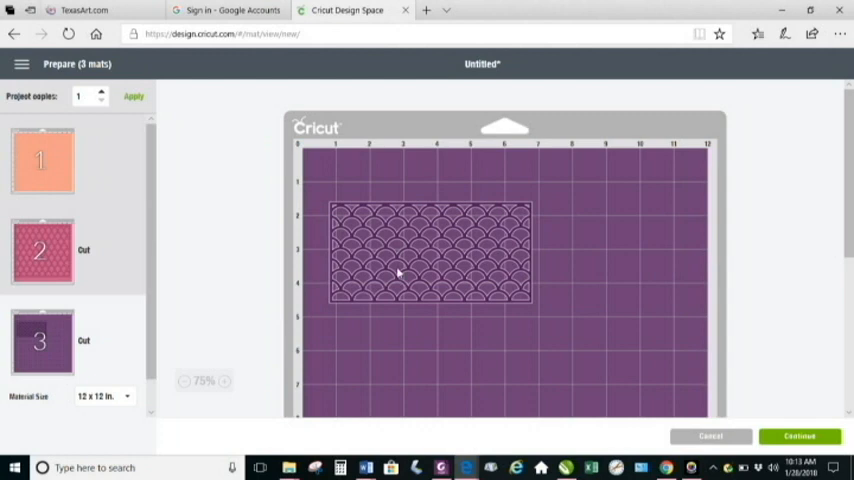
right_click(398, 273)
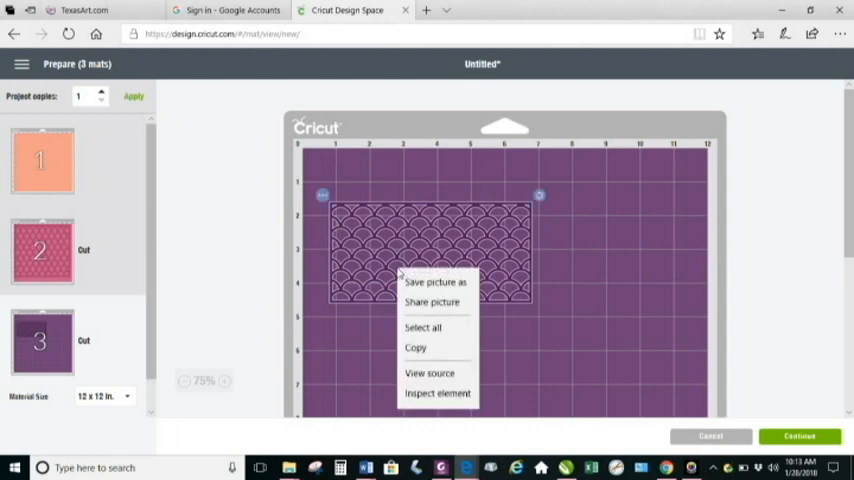
mouse_move(334, 204)
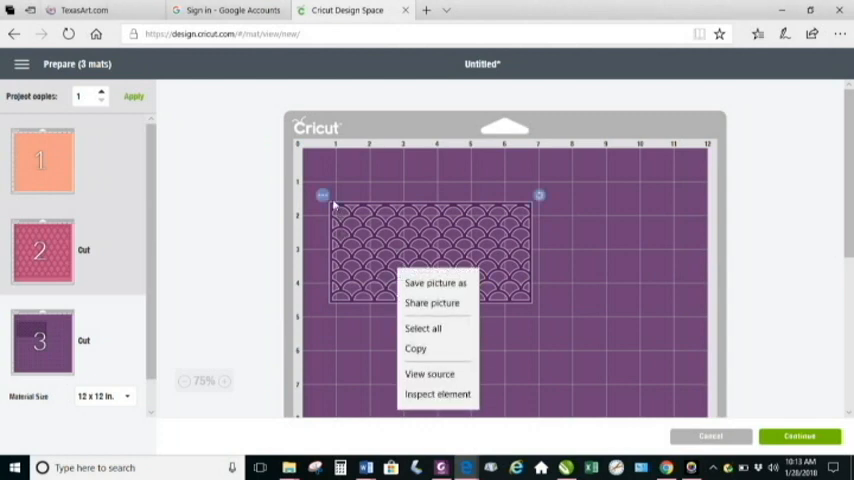